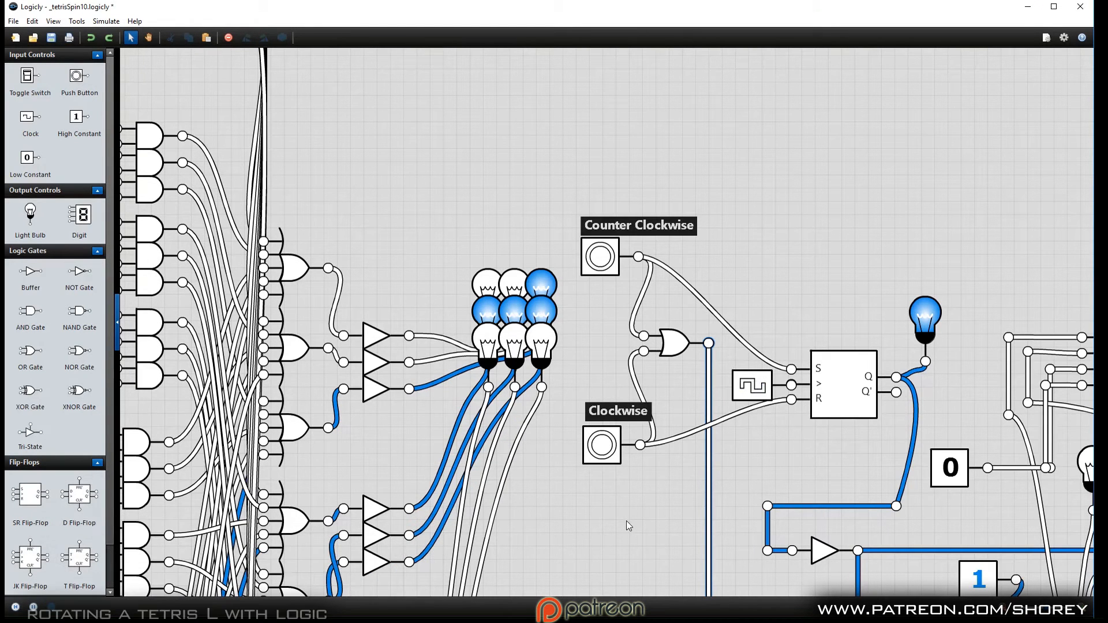
mouse_move(601, 503)
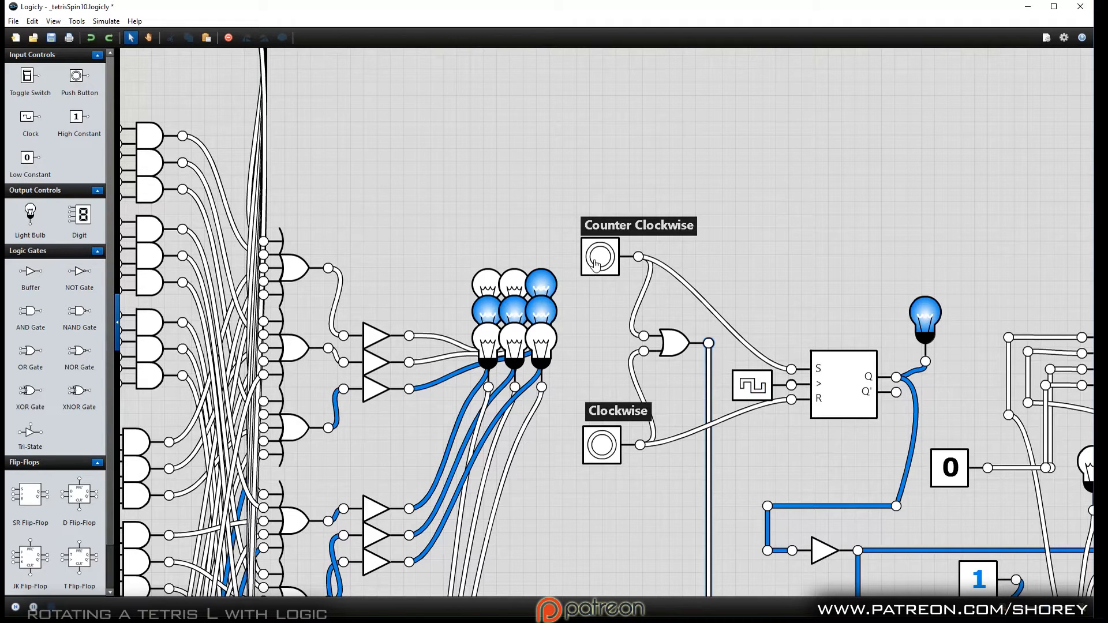
mouse_move(599, 365)
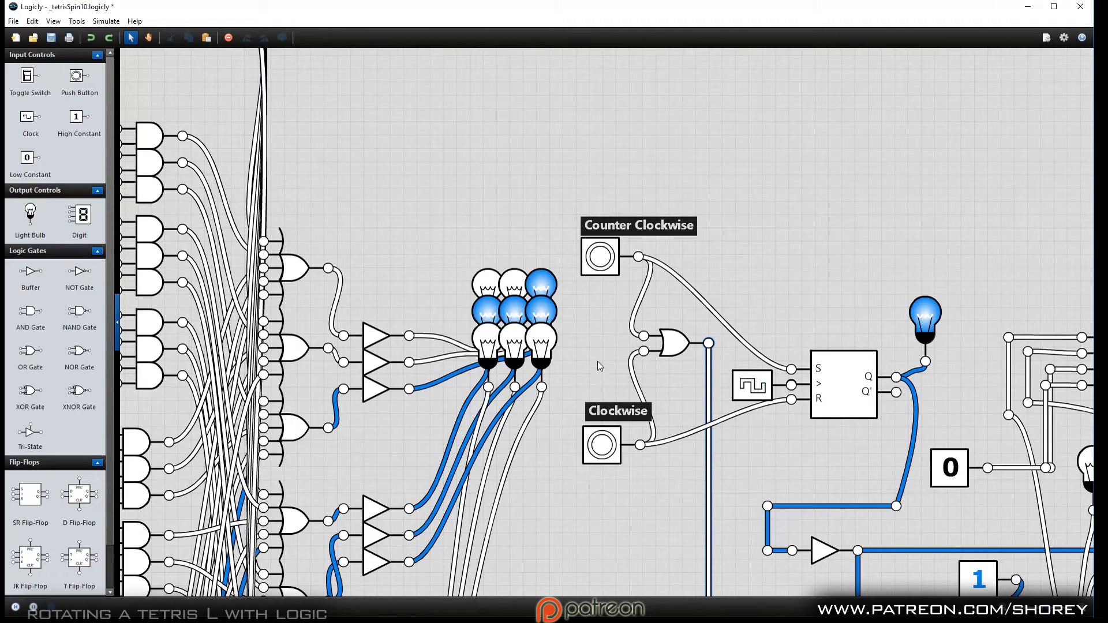
Step: Rotate the L clockwise through several orientations and back to its starting position
click(599, 257)
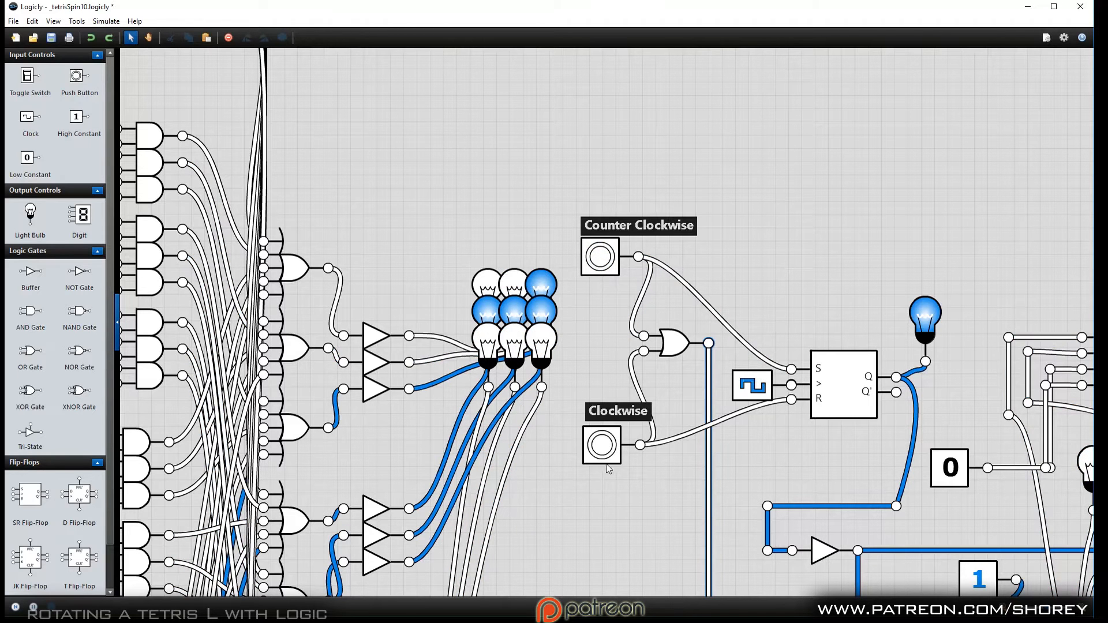
click(601, 446)
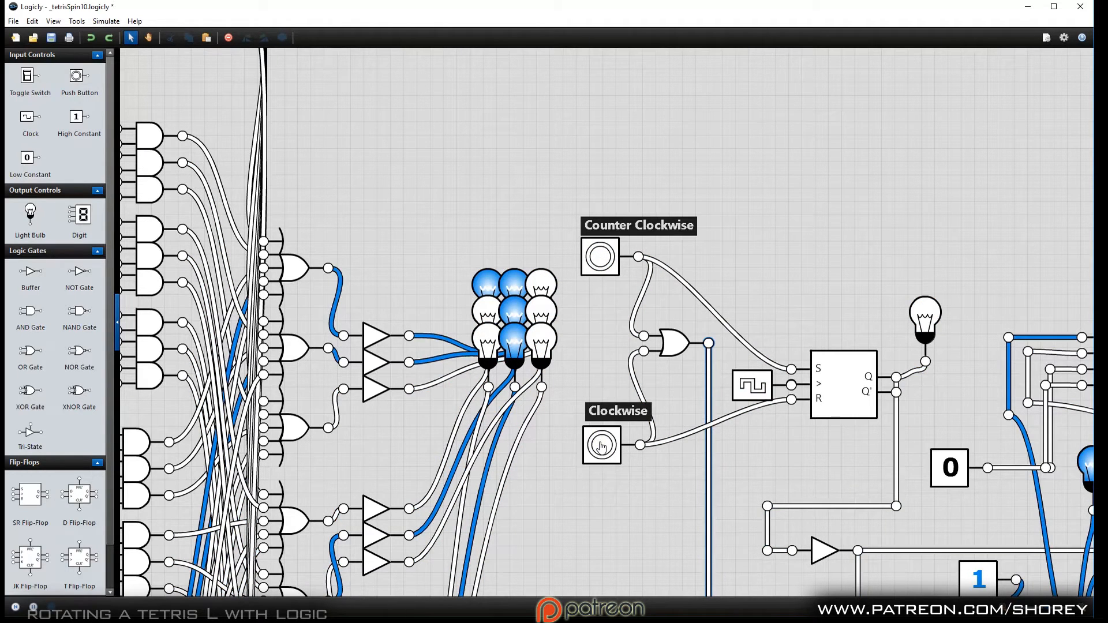
click(603, 446)
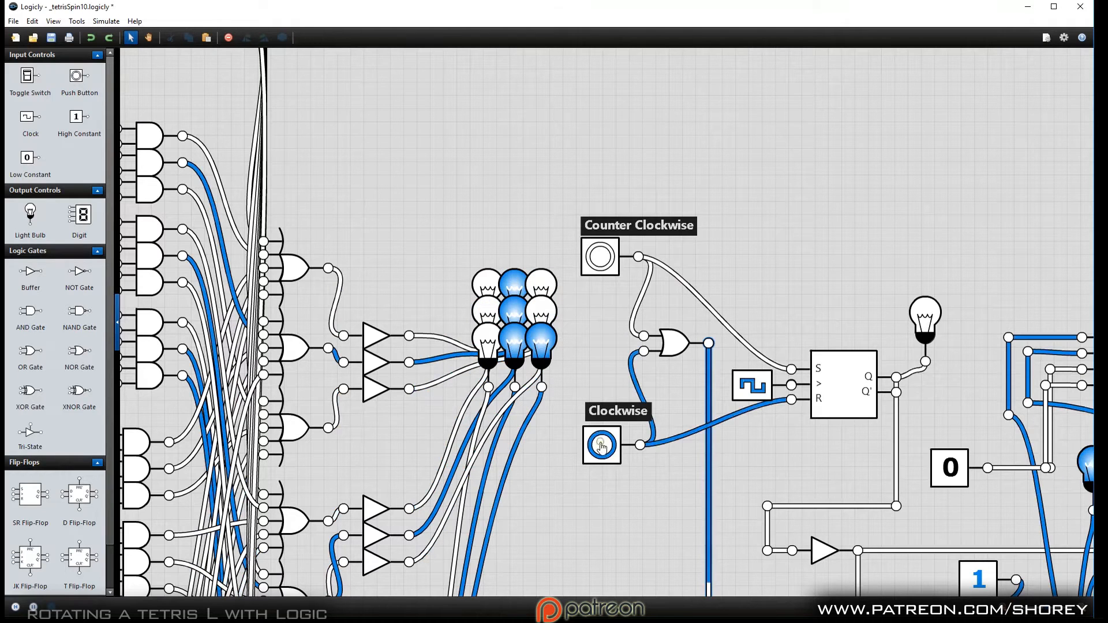
click(601, 445)
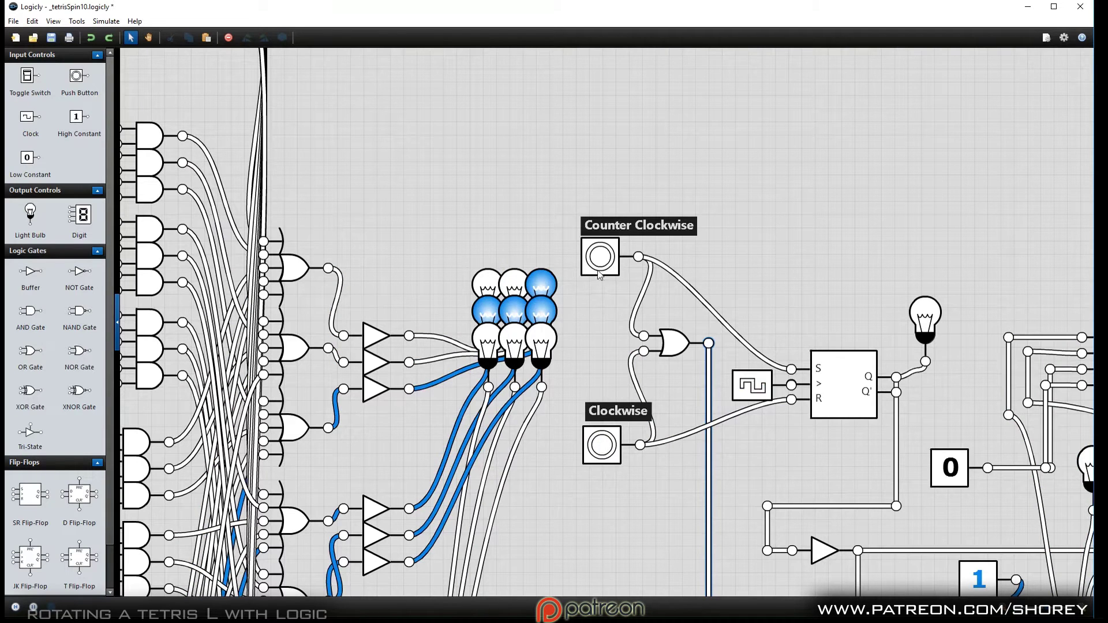
Step: Rotate the L counter-clockwise until it shows the middle row plus the bottom-left bulb
click(599, 258)
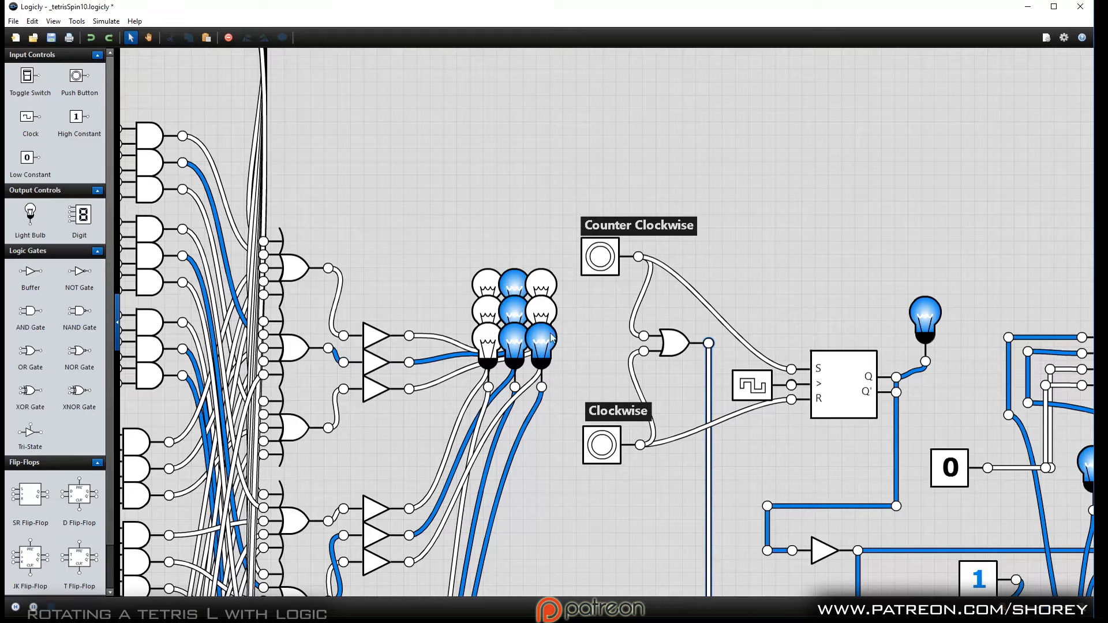
click(598, 256)
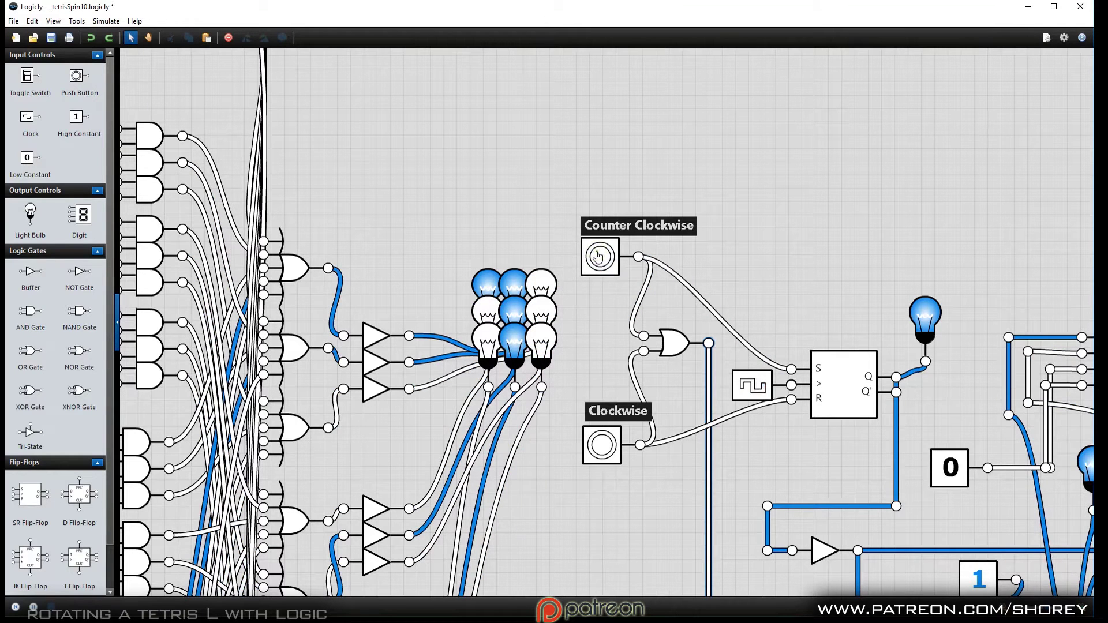
click(602, 446)
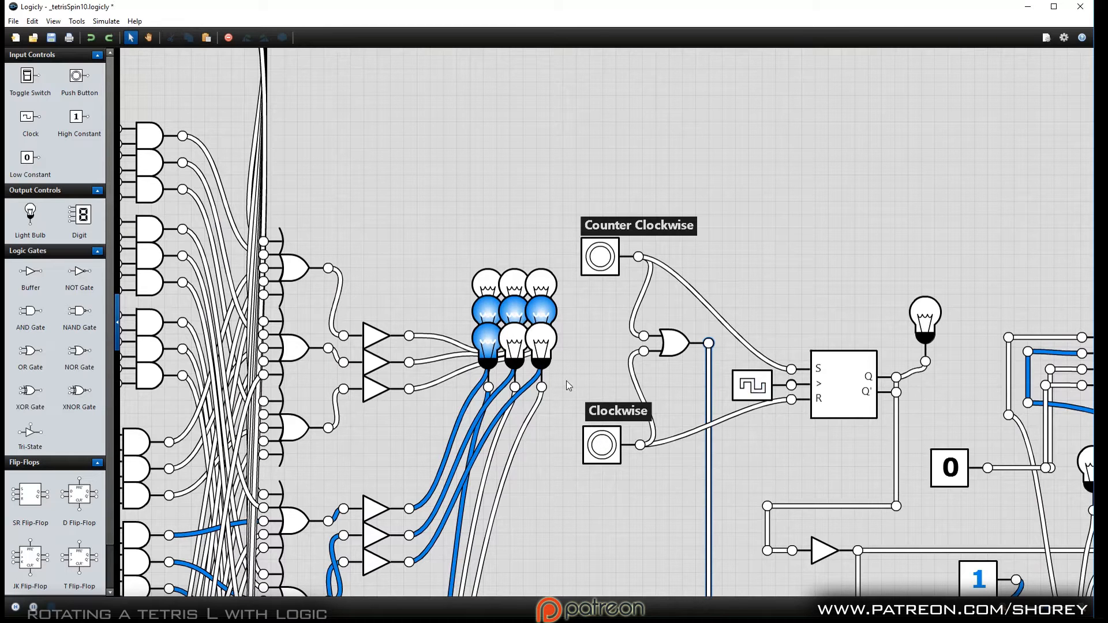
mouse_move(563, 379)
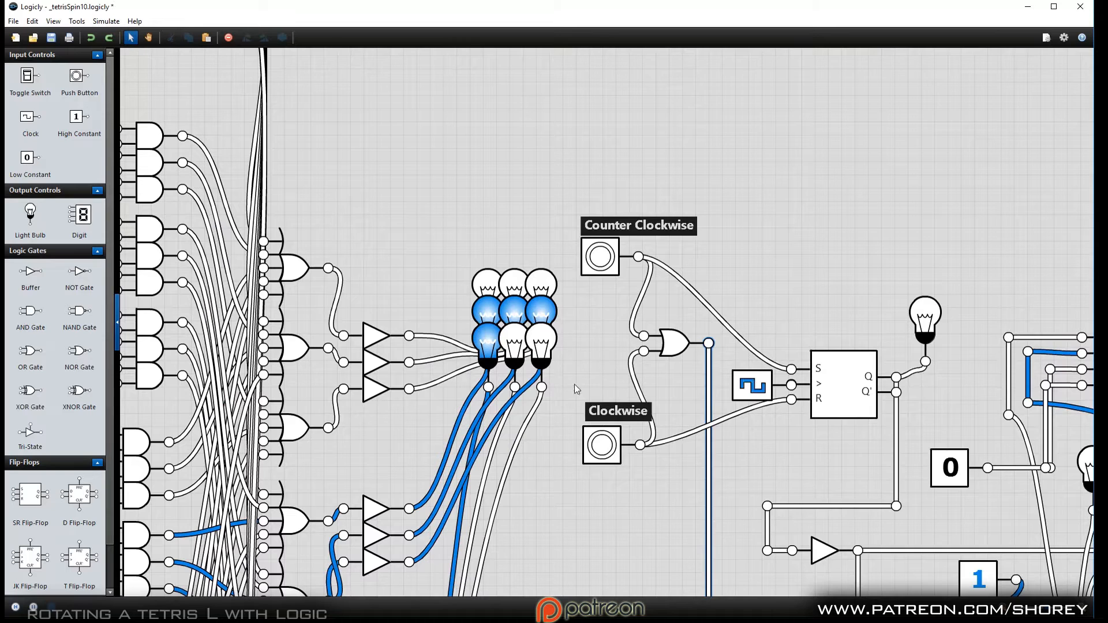
mouse_move(563, 410)
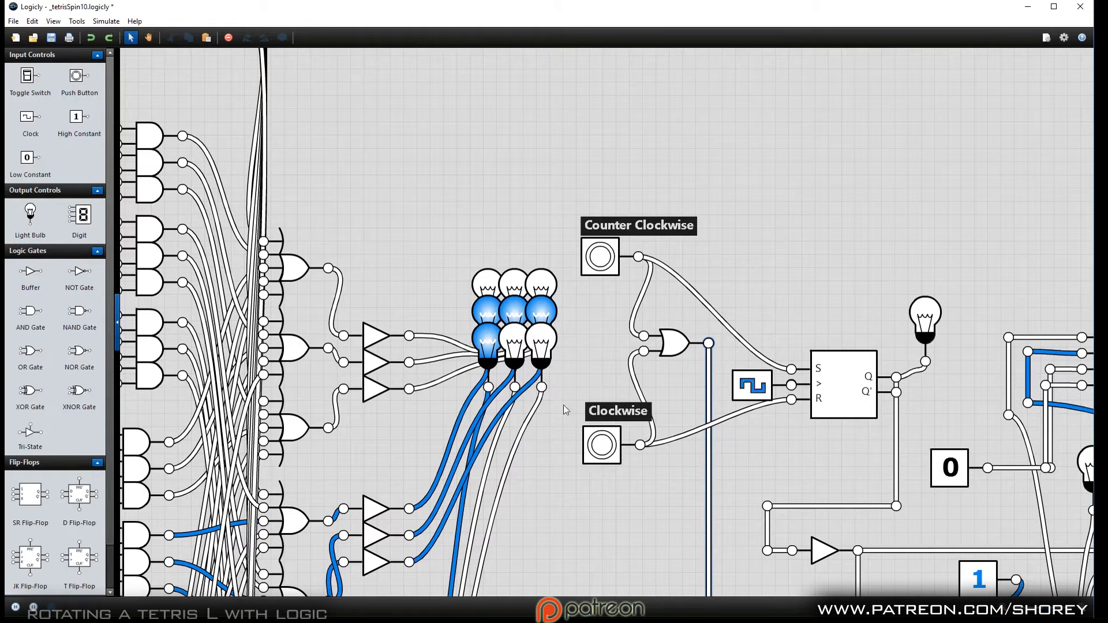
mouse_move(805, 321)
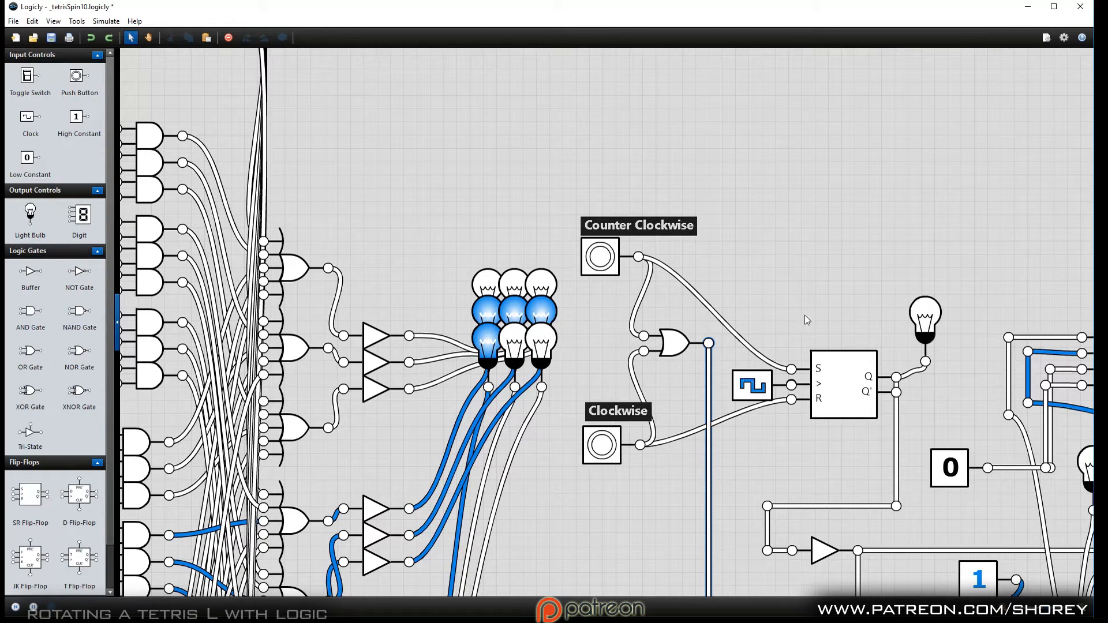
mouse_move(791, 418)
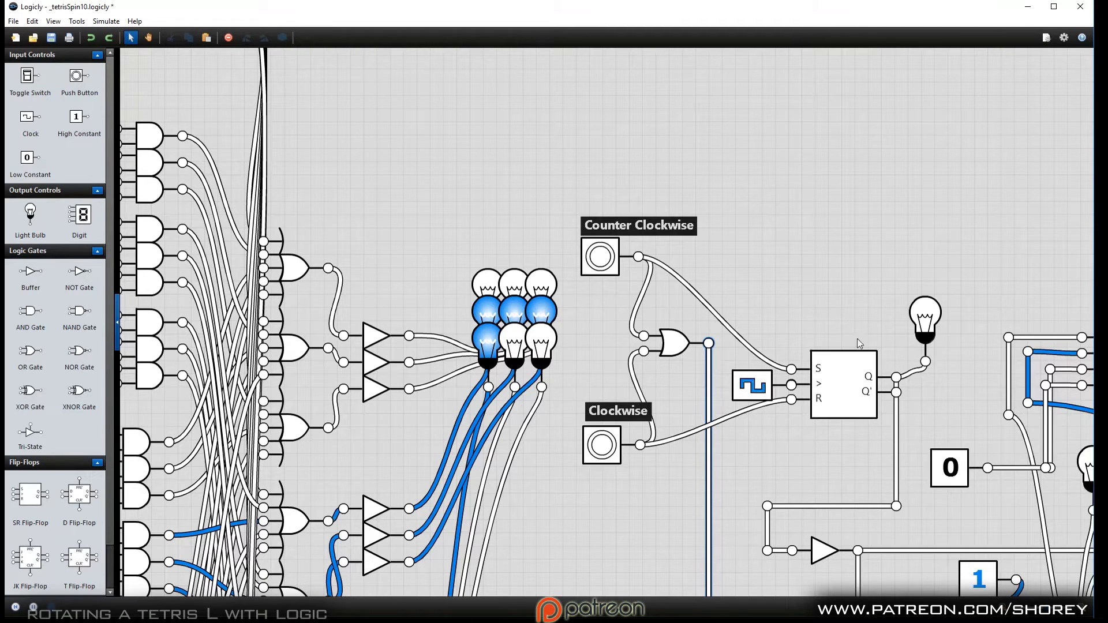
mouse_move(818, 400)
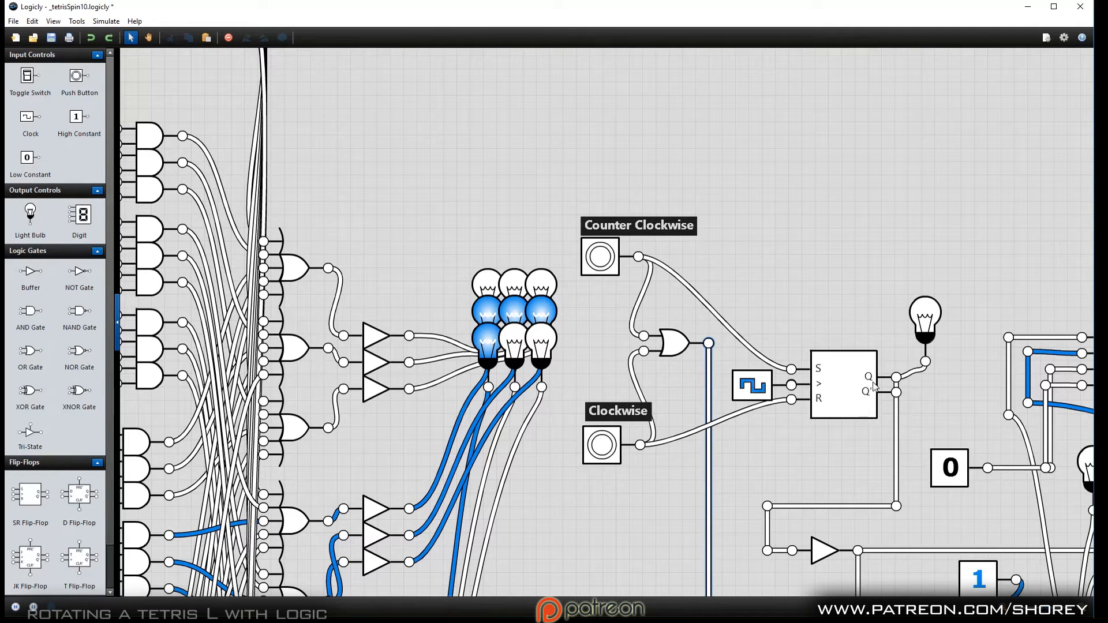
mouse_move(802, 395)
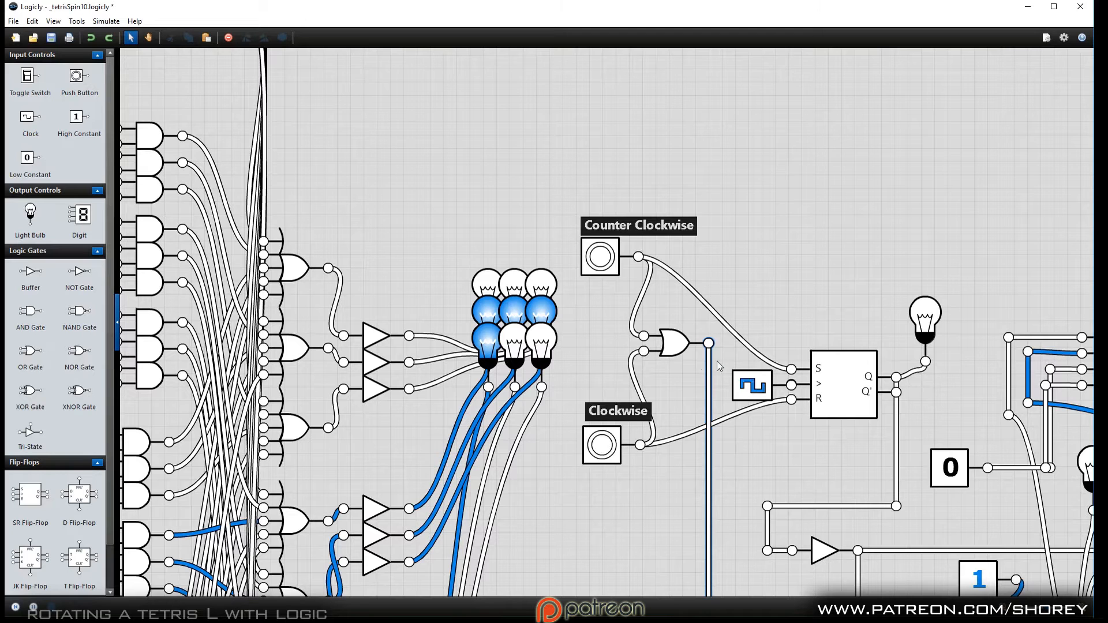
mouse_move(605, 339)
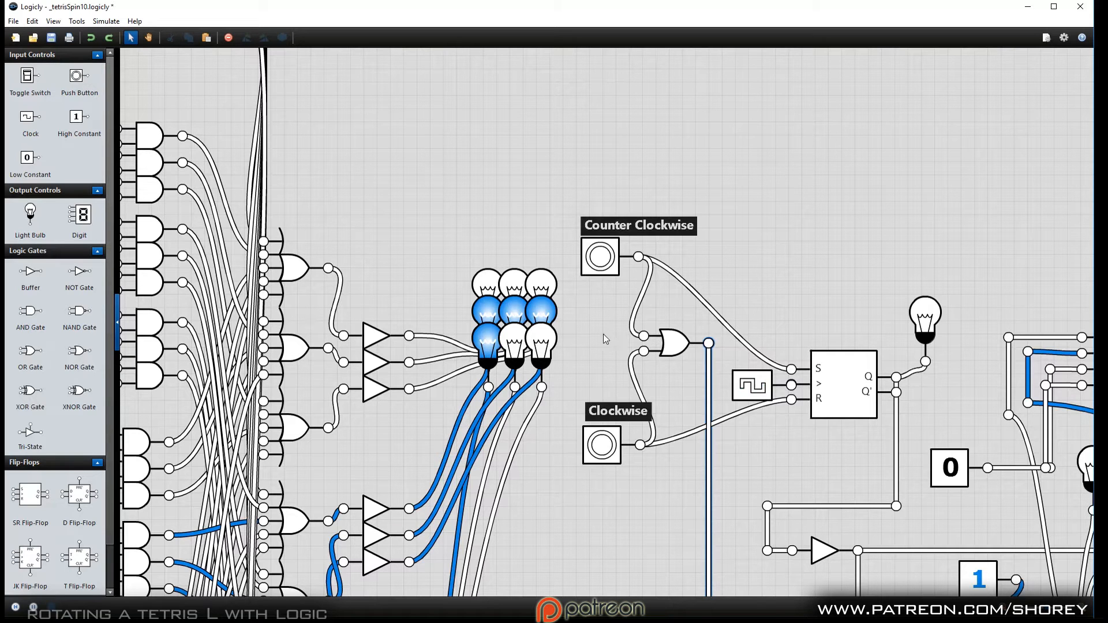
mouse_move(620, 341)
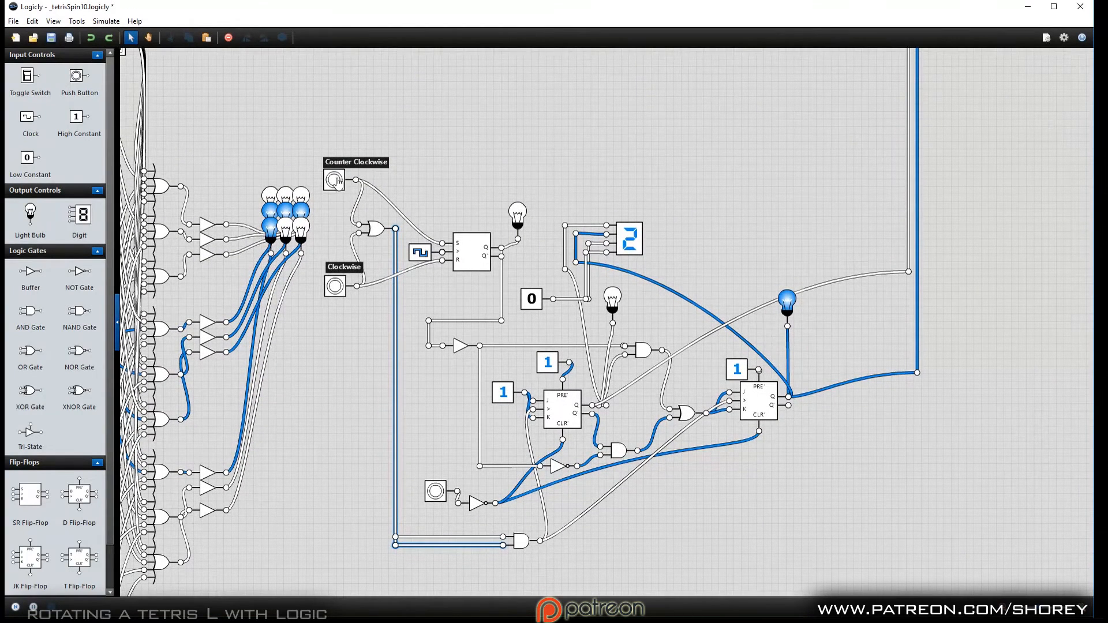
Step: Turn the L one step counter-clockwise, then one step clockwise, watching the bulbs and digit
click(334, 180)
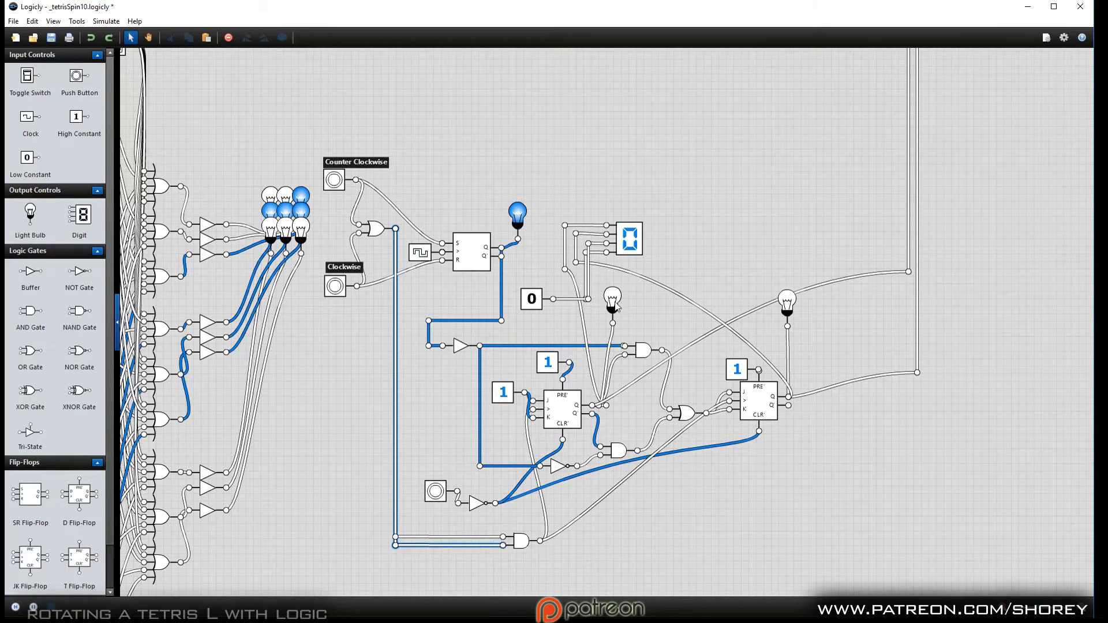
mouse_move(678, 304)
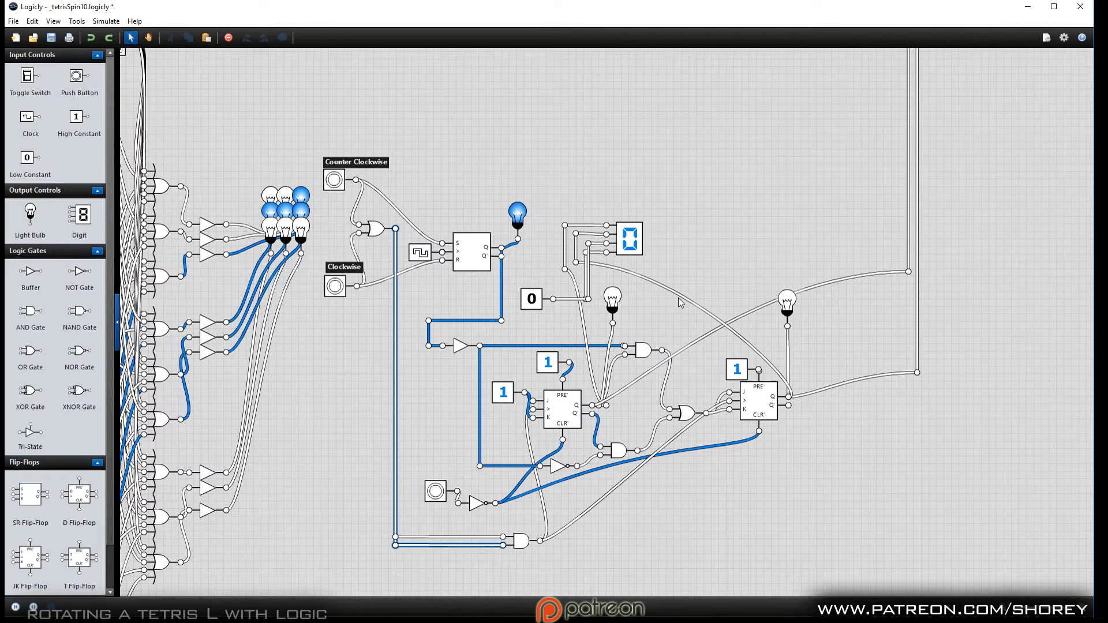
mouse_move(399, 266)
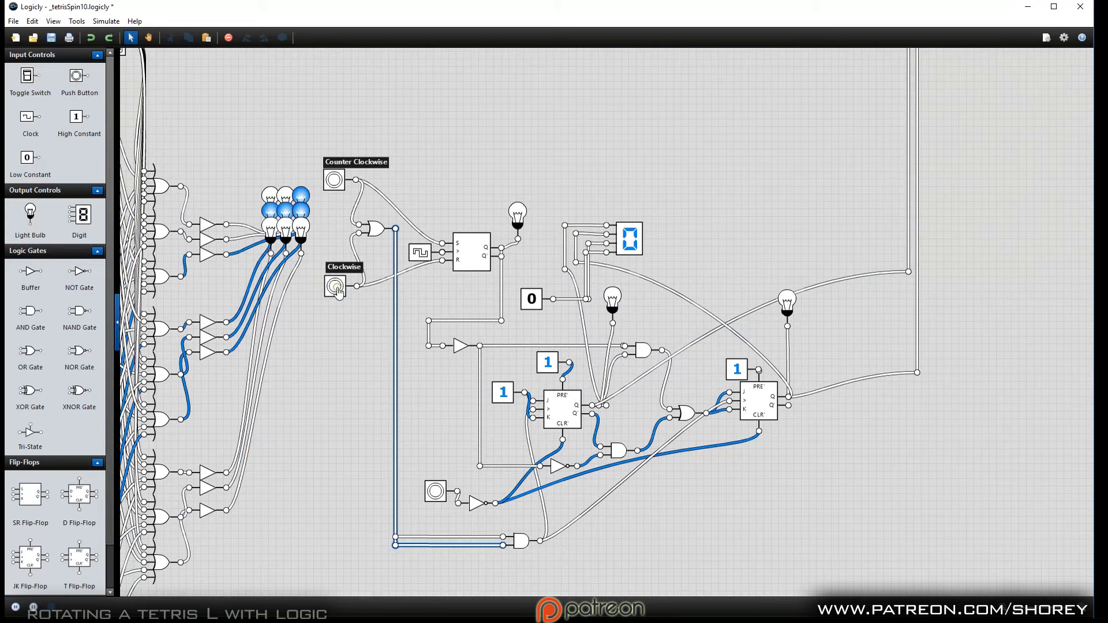
click(333, 284)
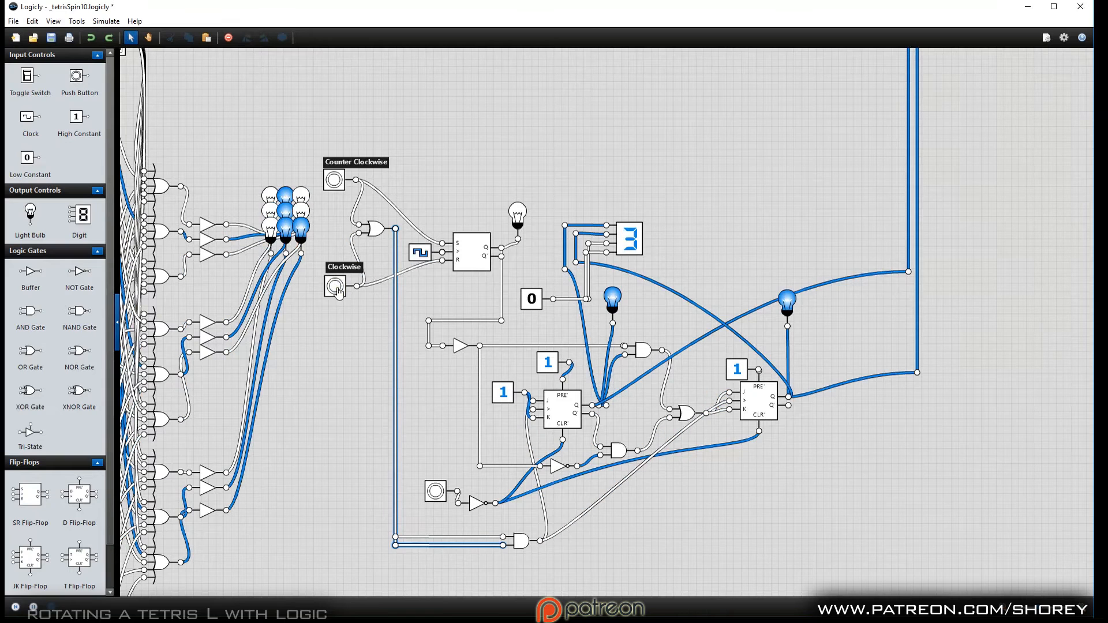
Step: Step the L counter-clockwise three times until it shows the middle column plus top-left bulb
click(334, 180)
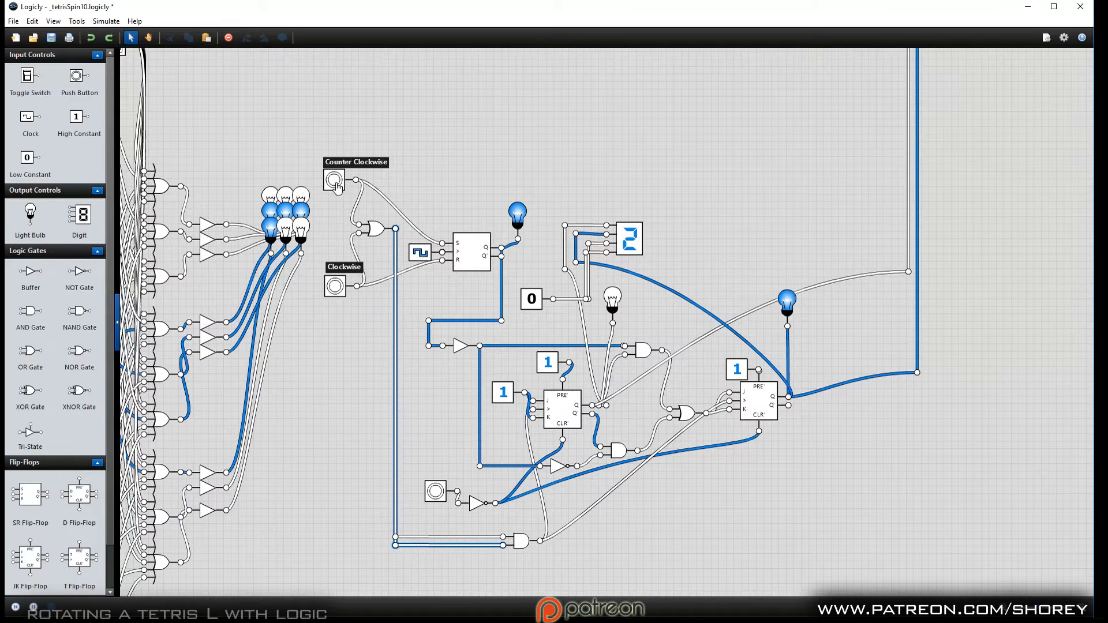
click(332, 183)
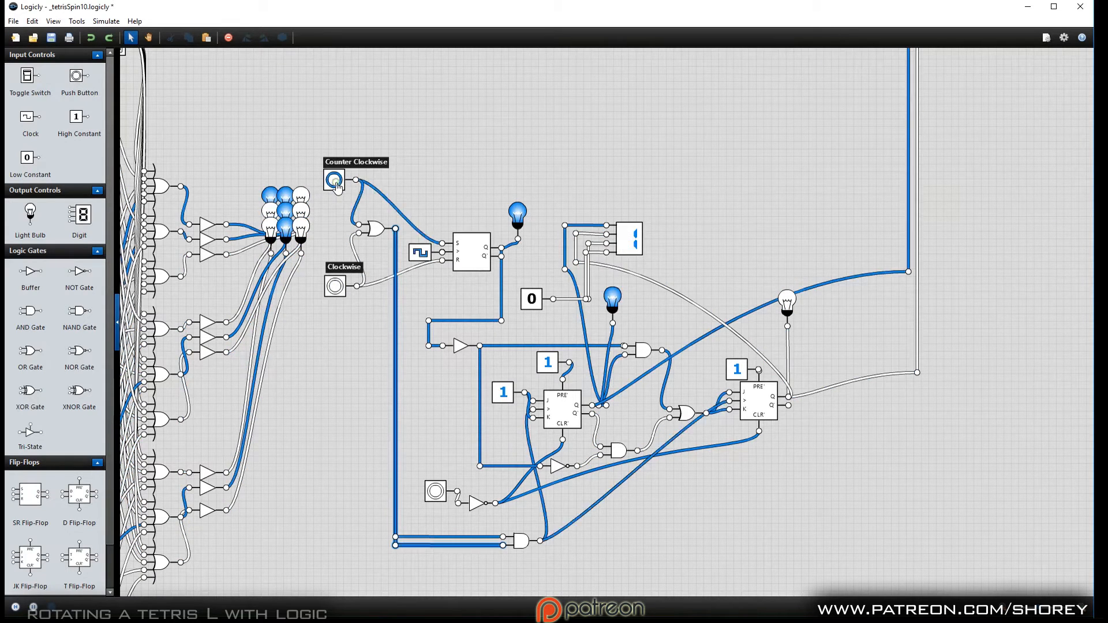
click(333, 180)
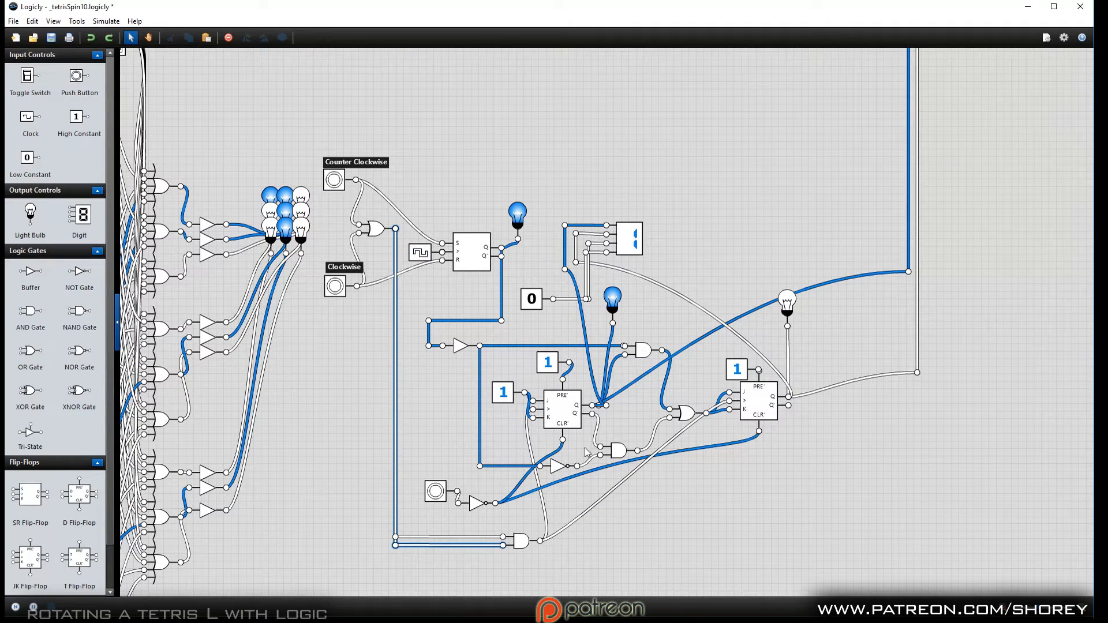
mouse_move(785, 379)
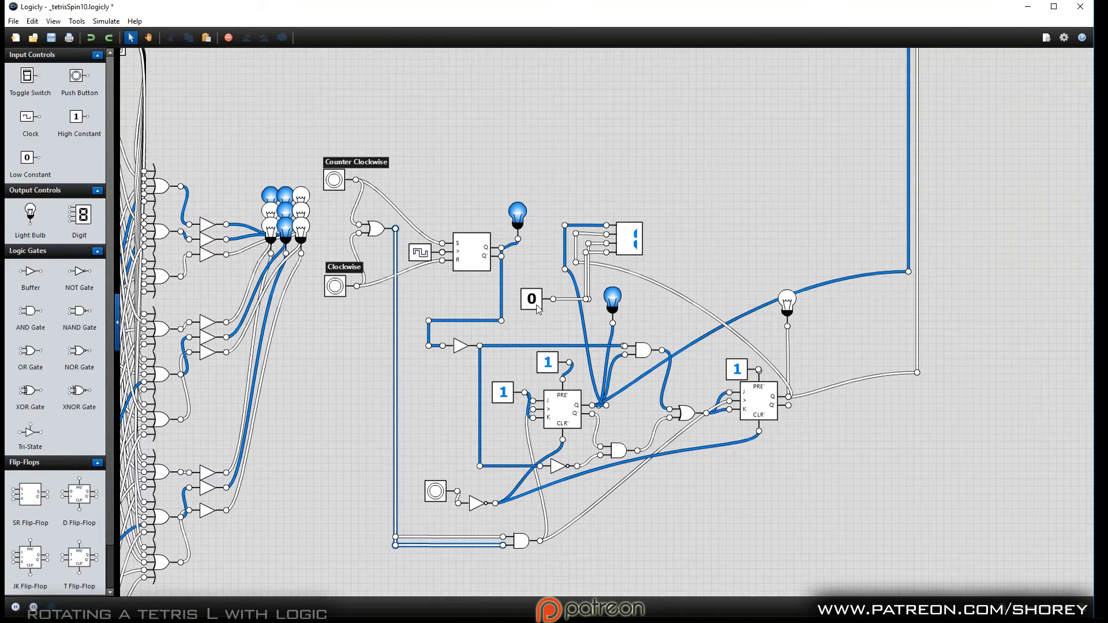
mouse_move(877, 280)
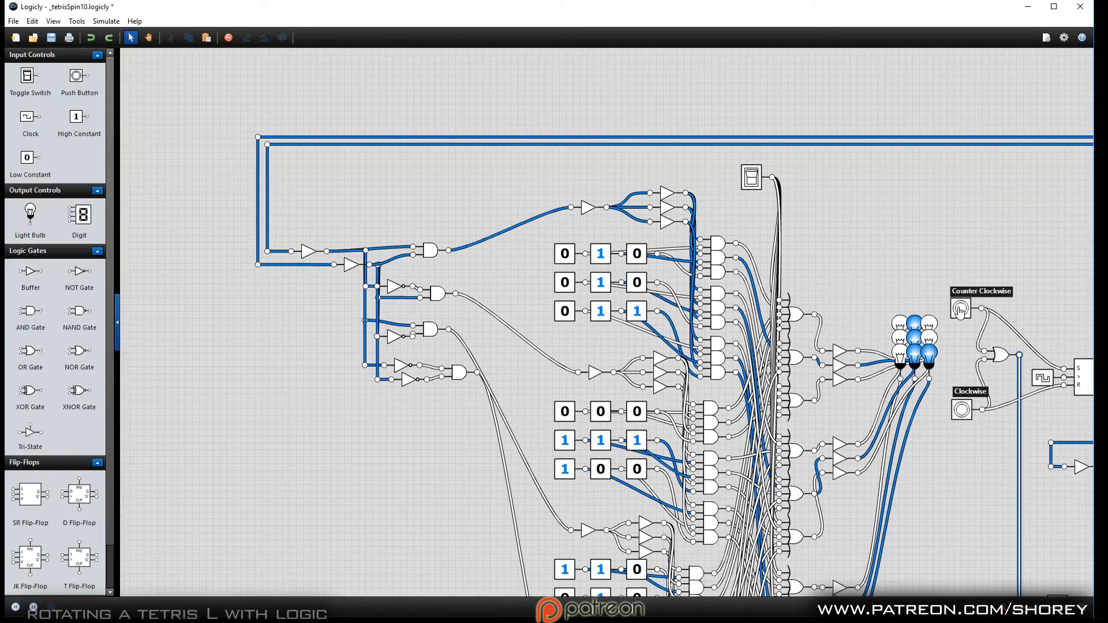
mouse_move(961, 412)
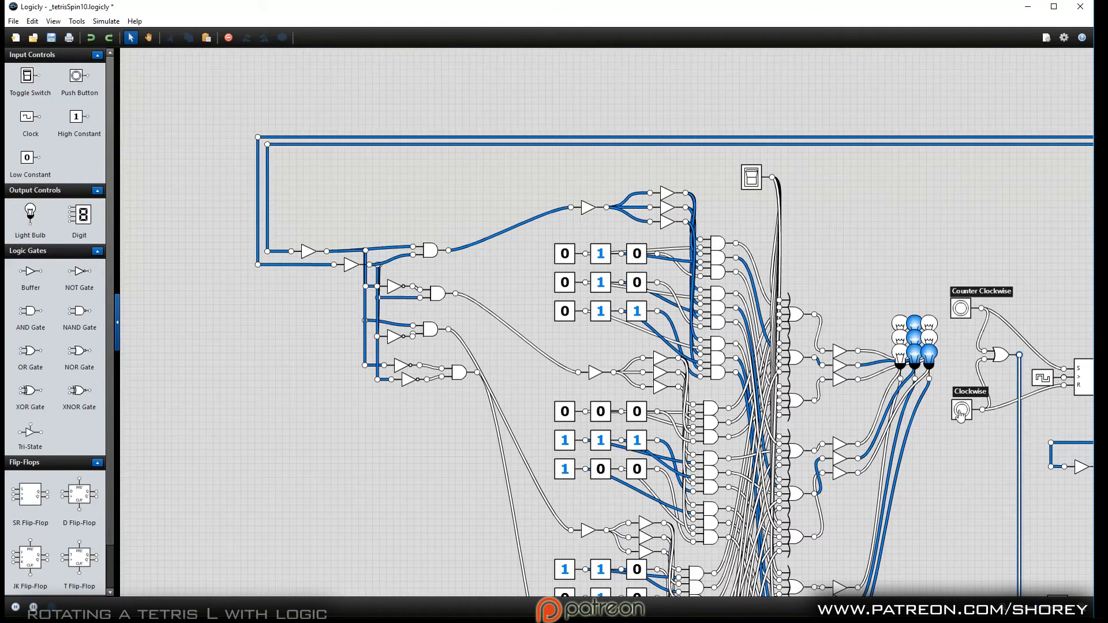
Step: Turn the L one step clockwise so the rotation counter digit reads 3
click(960, 410)
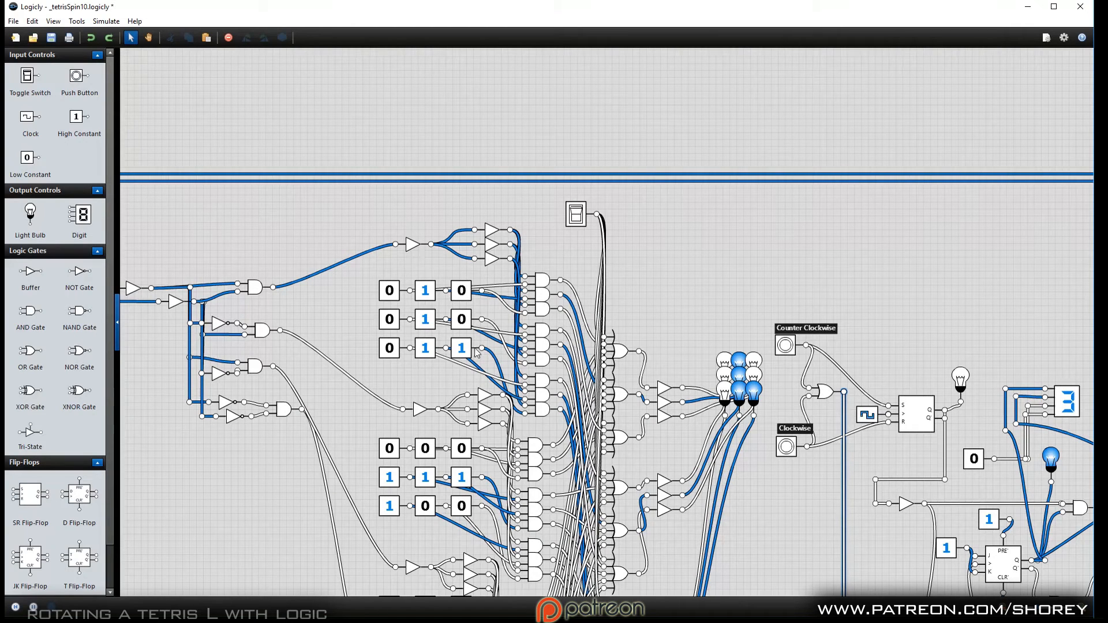
mouse_move(446, 350)
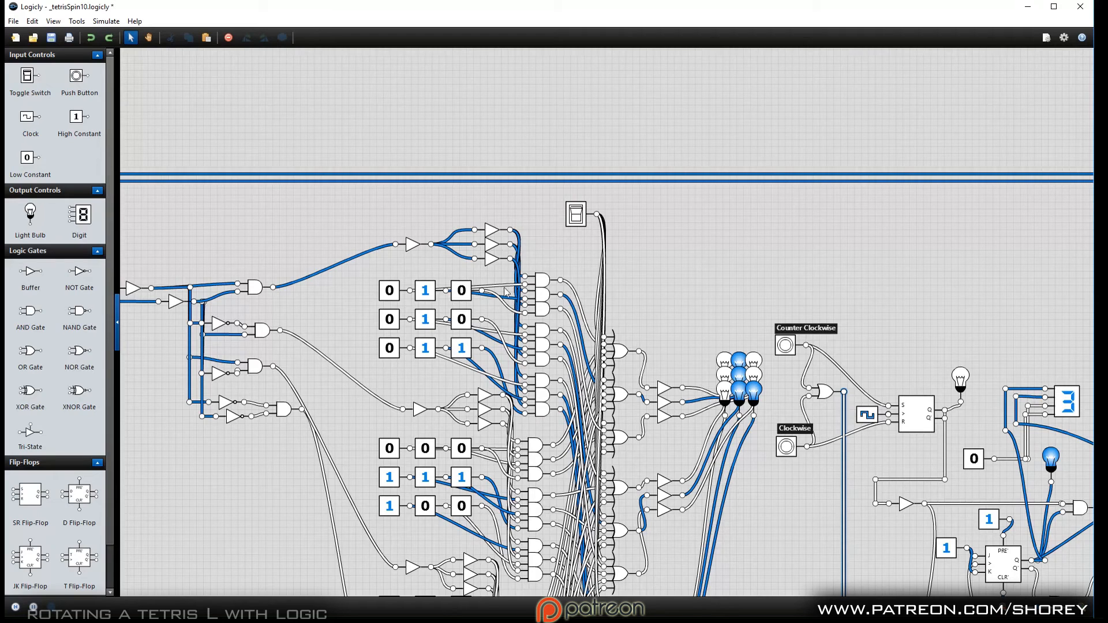
mouse_move(438, 251)
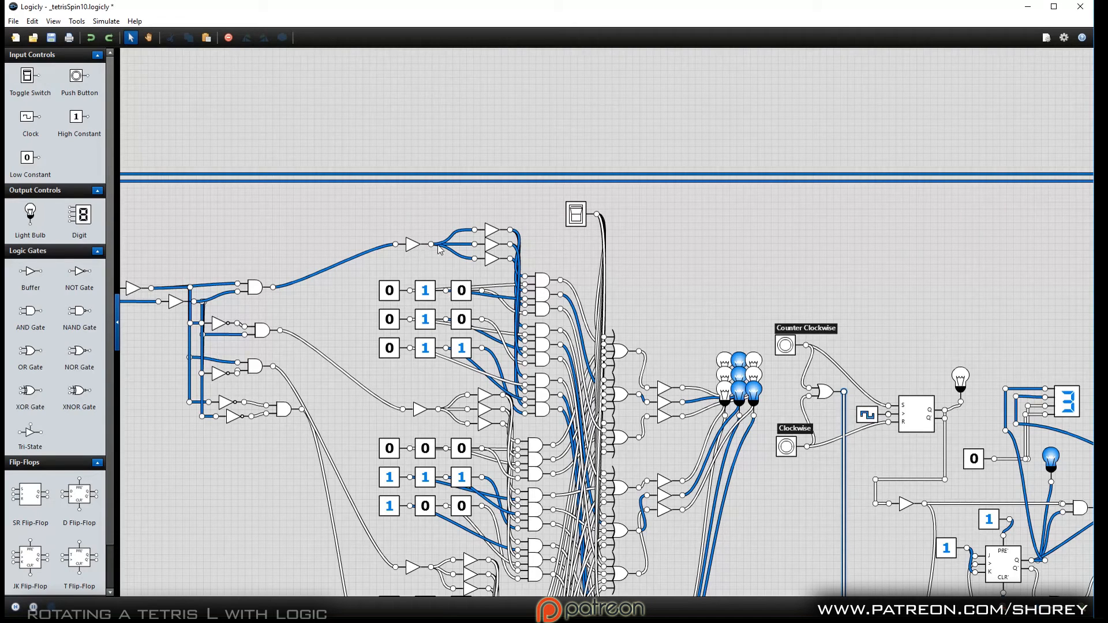
mouse_move(504, 259)
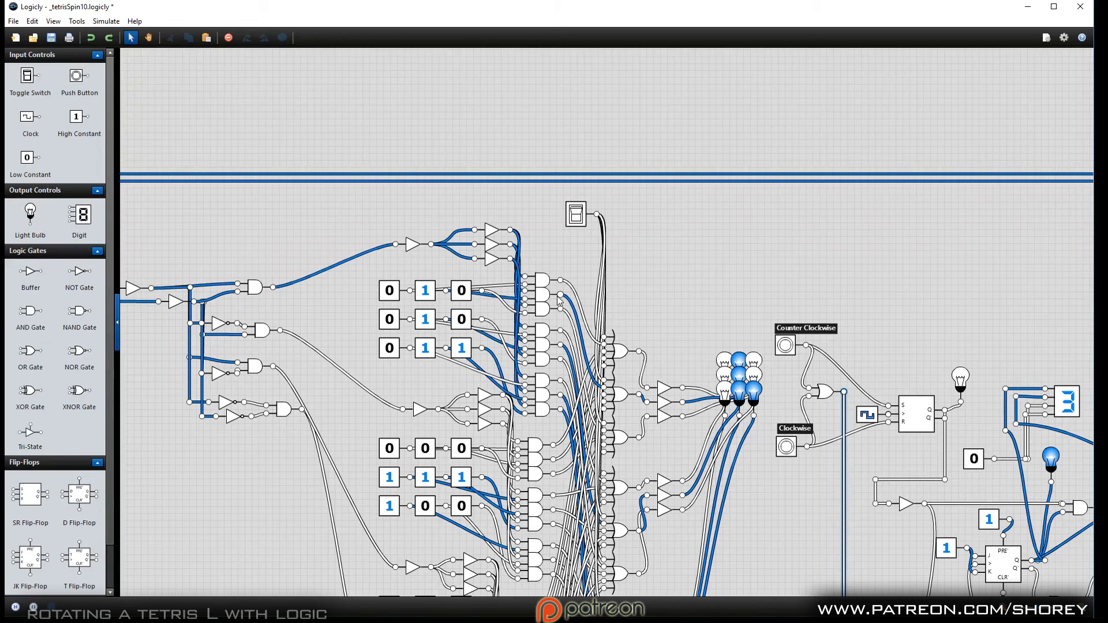
mouse_move(637, 352)
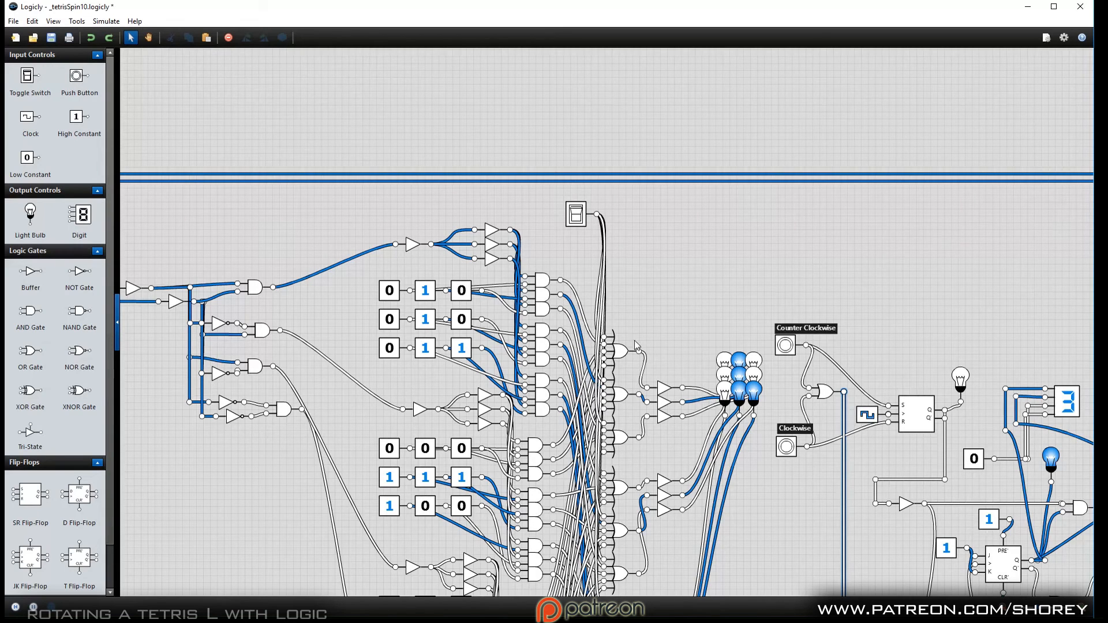
mouse_move(621, 334)
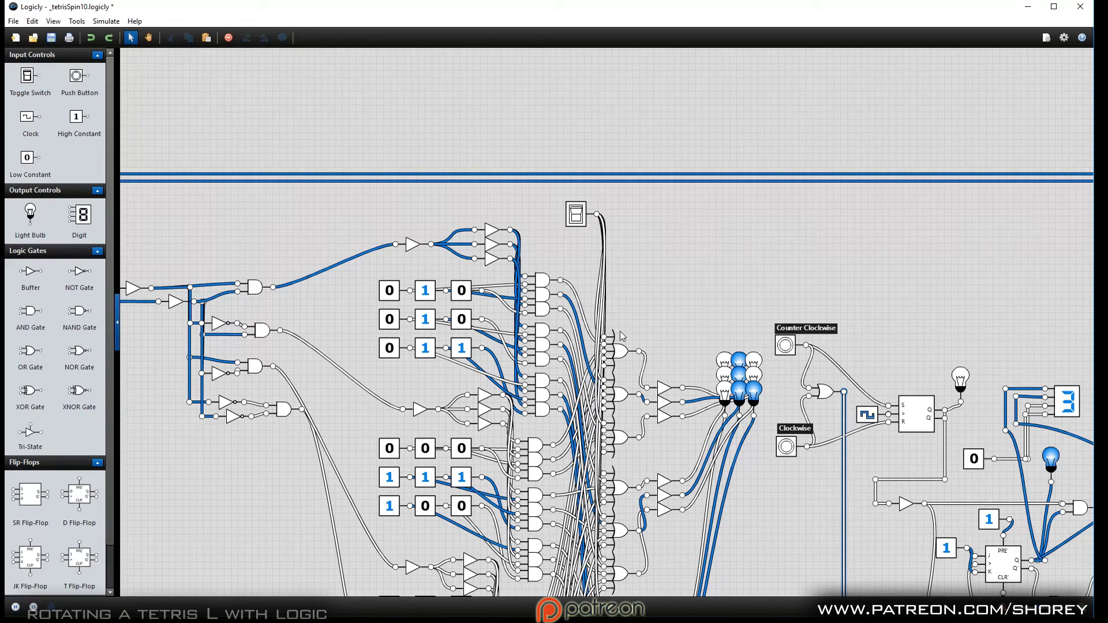
mouse_move(642, 335)
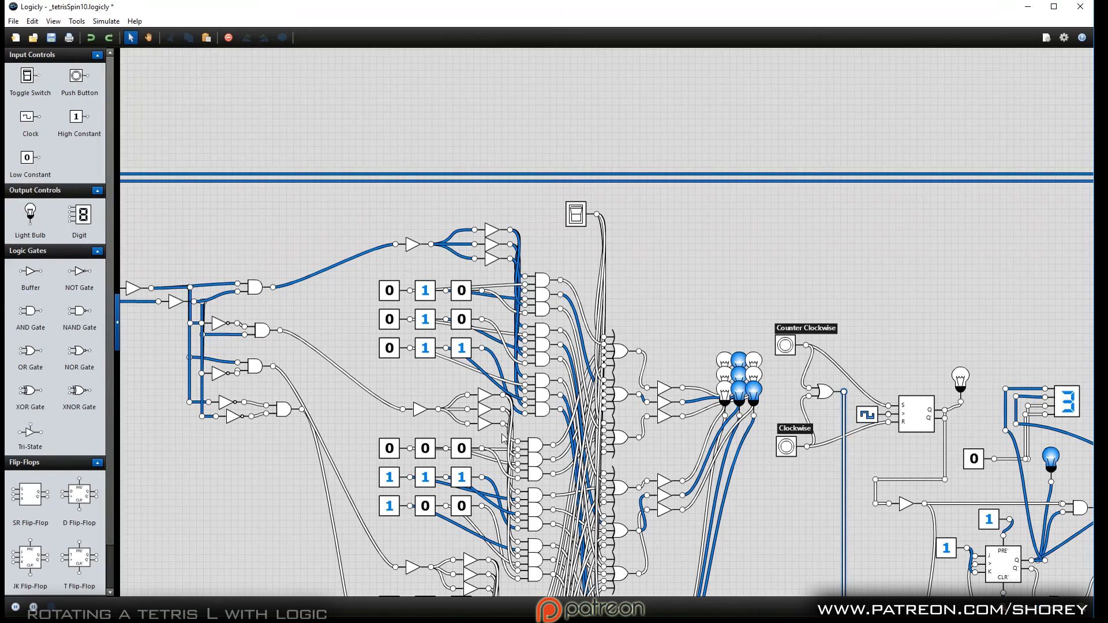
mouse_move(704, 359)
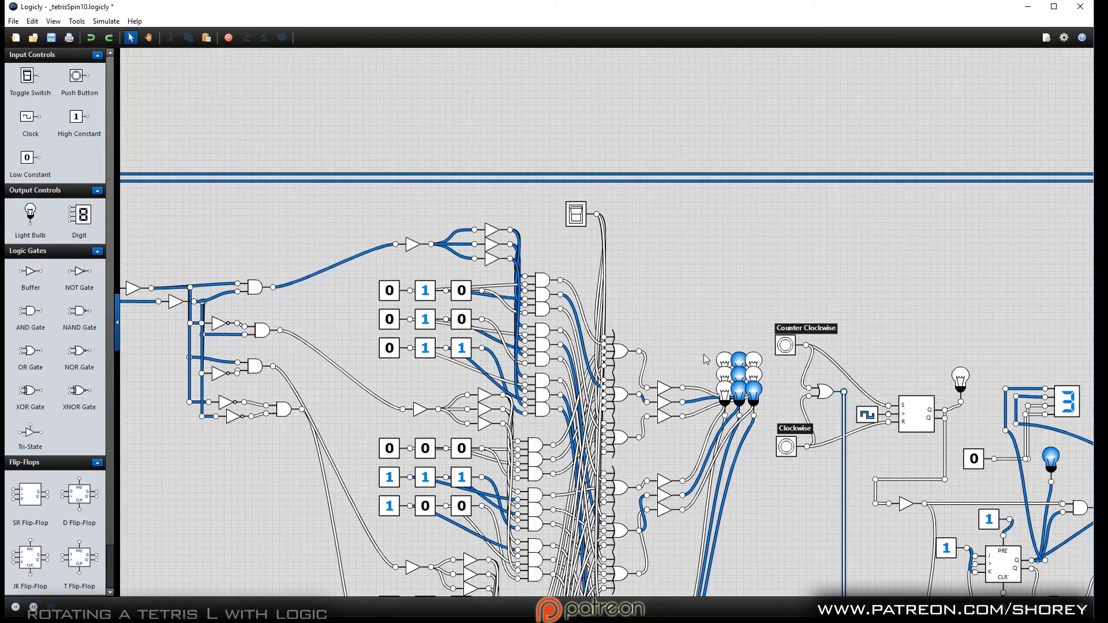
mouse_move(697, 388)
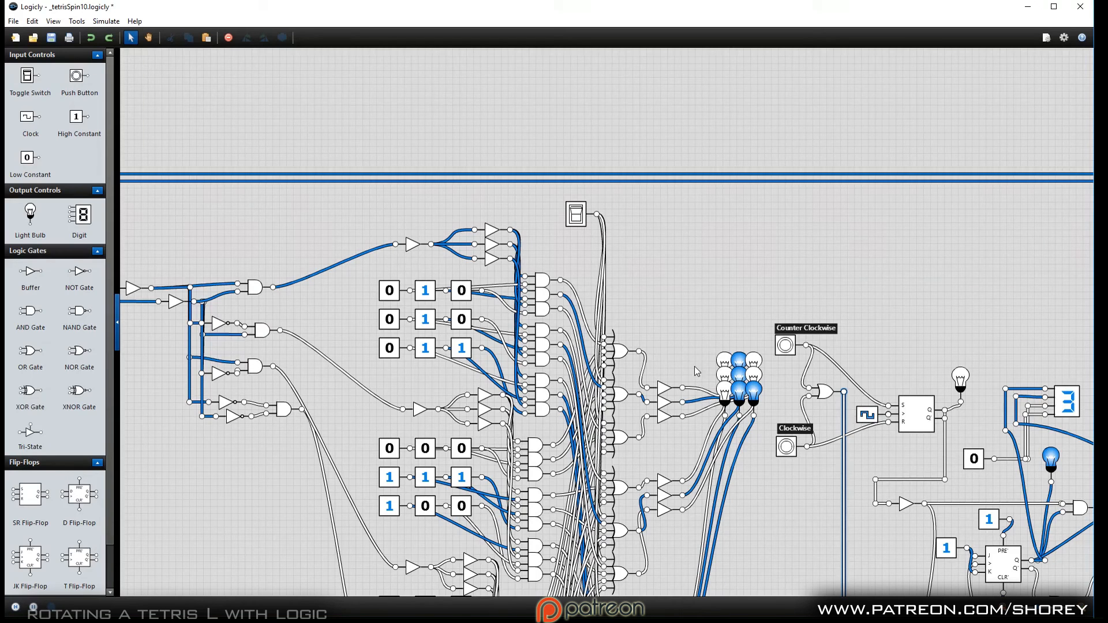
mouse_move(706, 384)
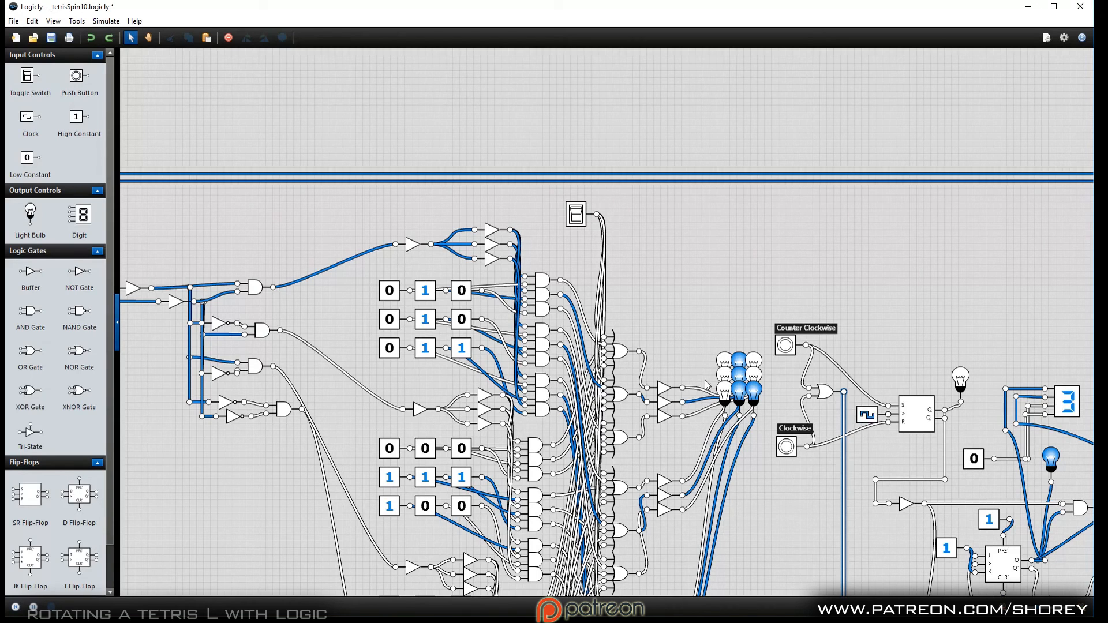